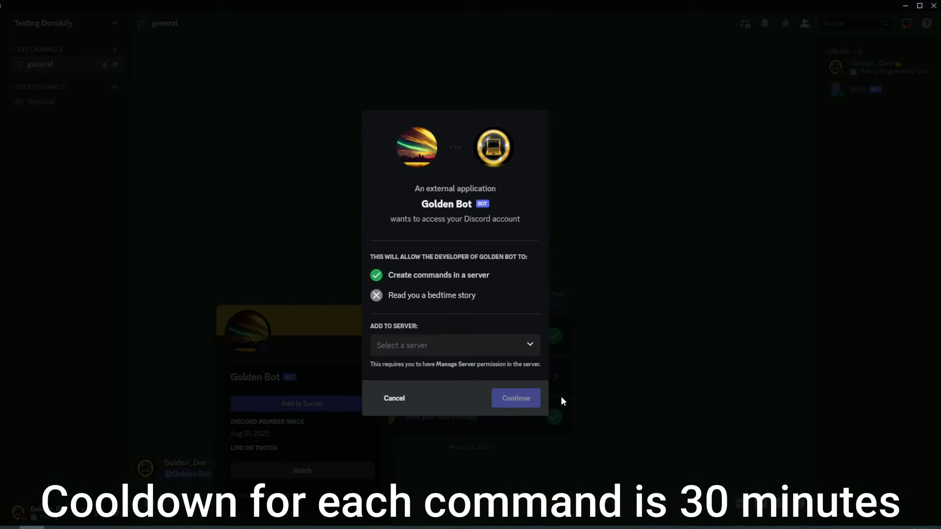
- Authorize Golden Bot on Testing Denukify with Administrator permission and pass the hCaptcha
{"action": "left_click", "coordinate": [453, 345]}
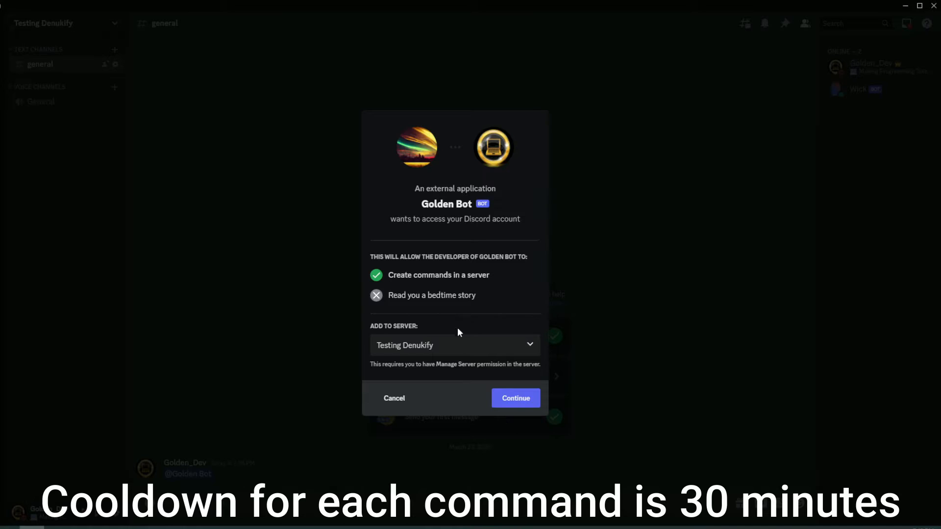
{"action": "left_click", "coordinate": [514, 398]}
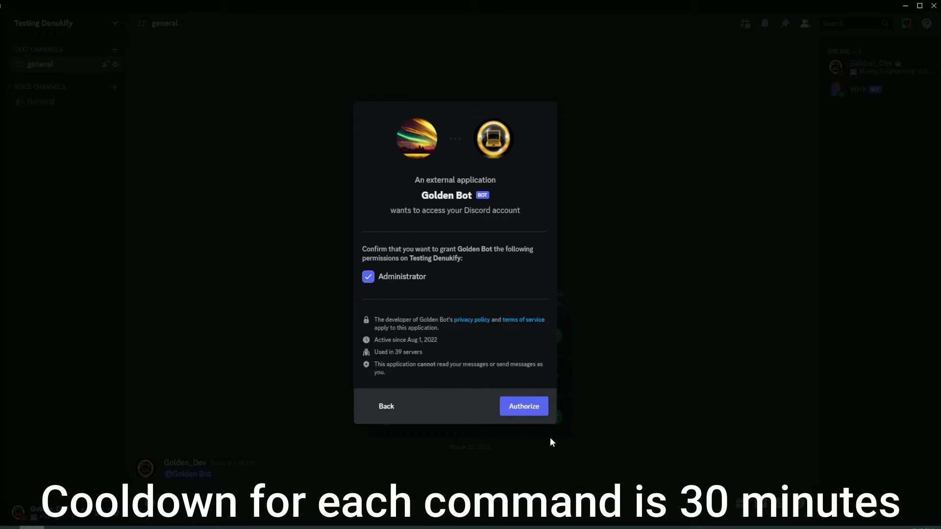
{"action": "left_click", "coordinate": [522, 406]}
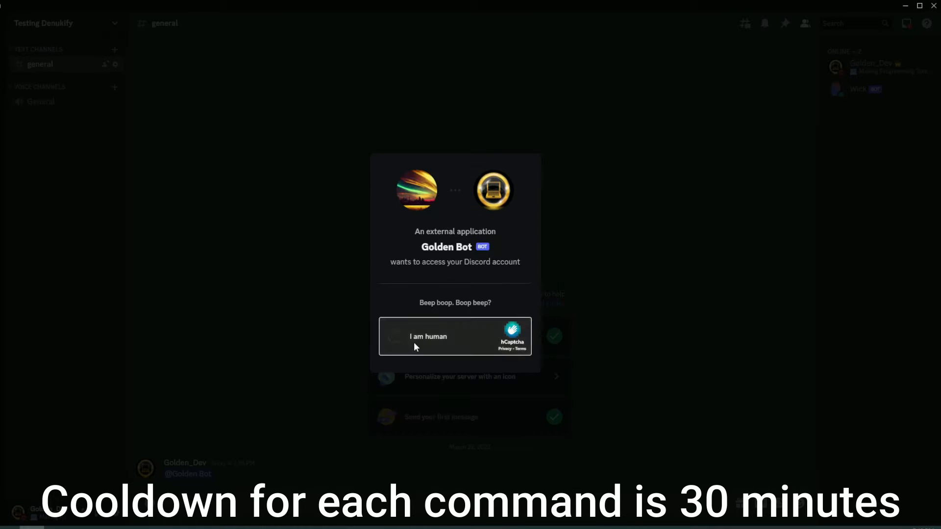
{"action": "left_click", "coordinate": [428, 336]}
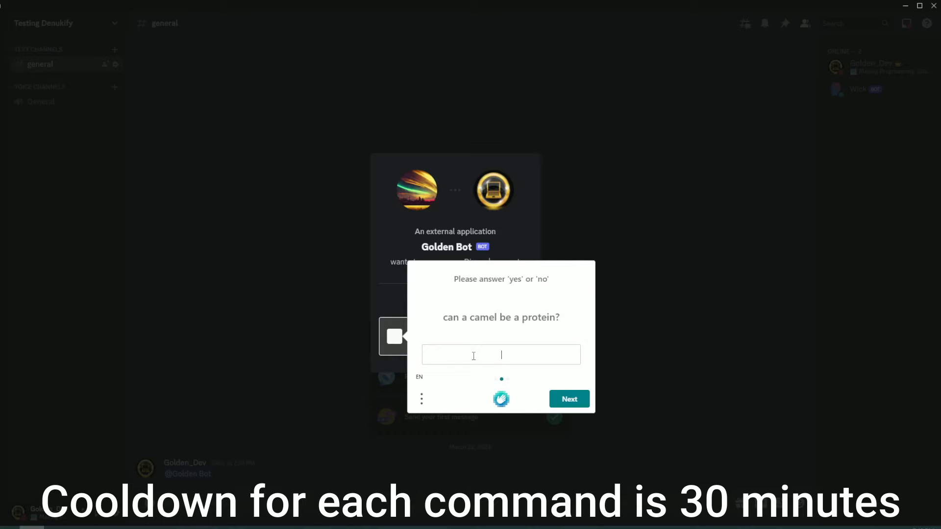
{"action": "left_click", "coordinate": [568, 398]}
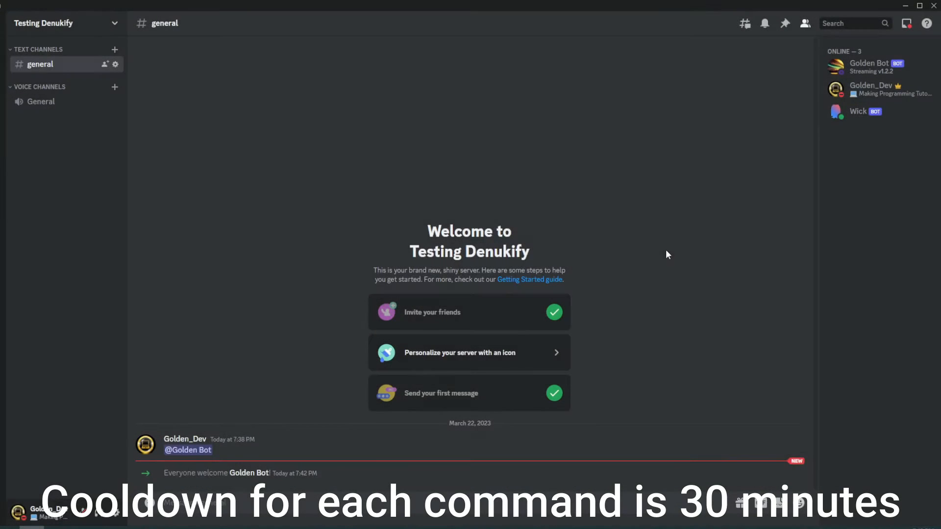
{"action": "mouse_move", "coordinate": [287, 492]}
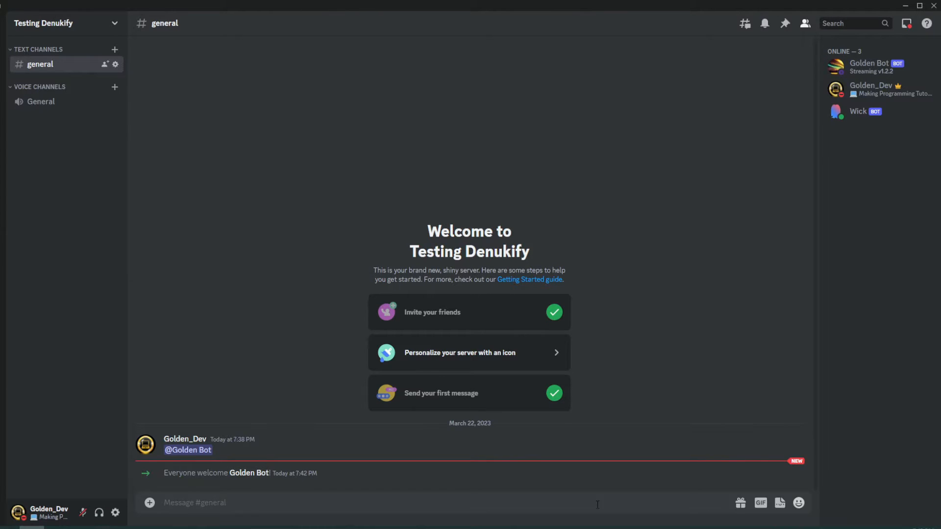
- Try Golden Bot's /help and .raid commands in #general
{"action": "type", "text": "/help"}
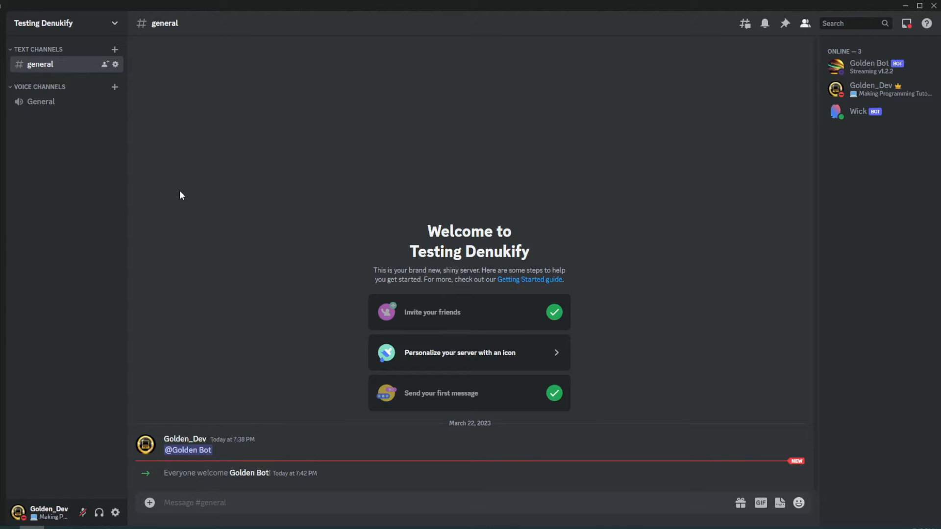
{"action": "mouse_move", "coordinate": [318, 523]}
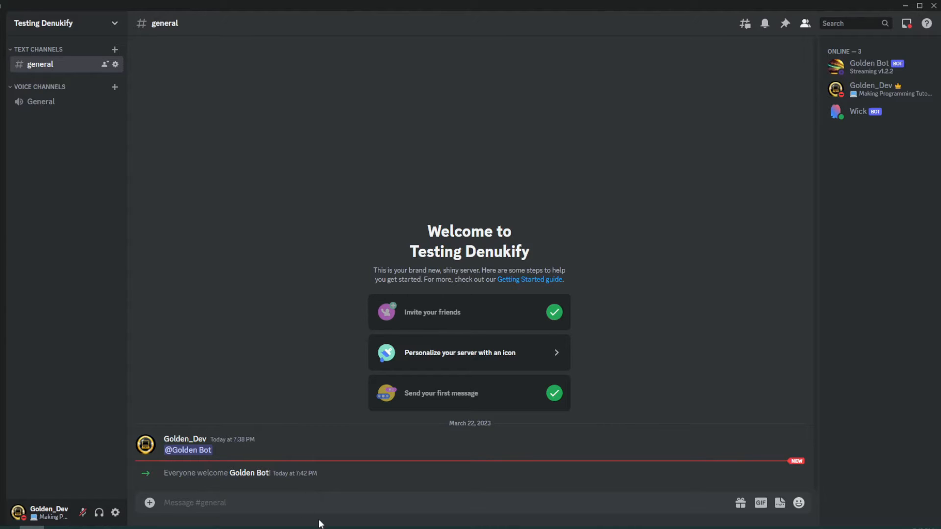
{"action": "type", "text": ".raid"}
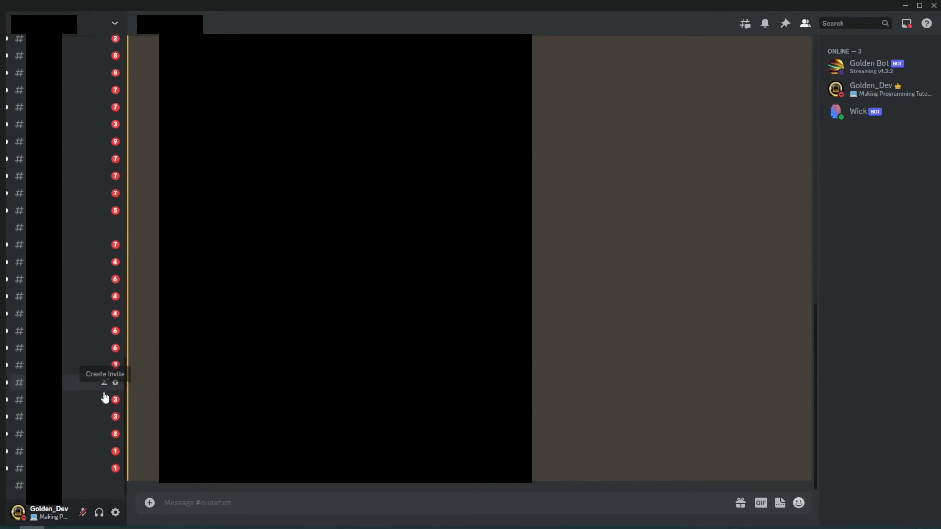
{"action": "scroll", "scroll_direction": "down", "scroll_amount": 3}
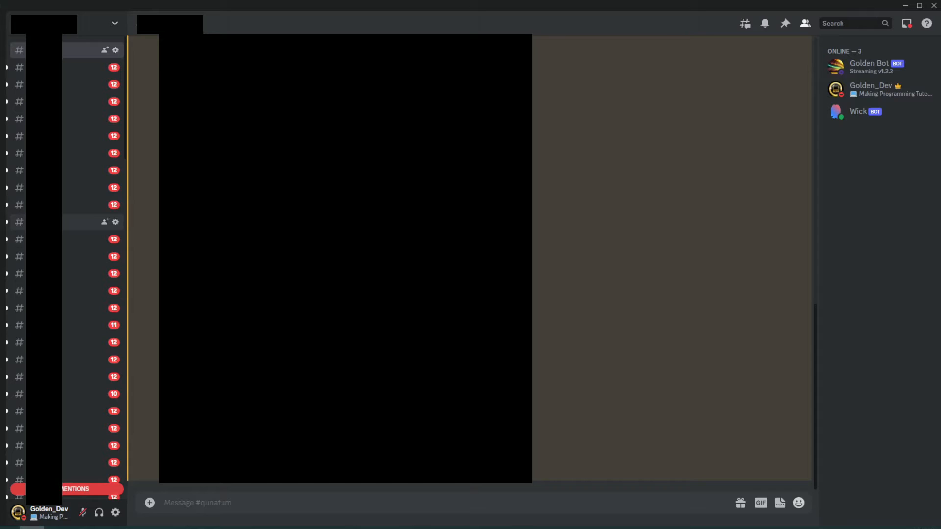
{"action": "mouse_move", "coordinate": [75, 228]}
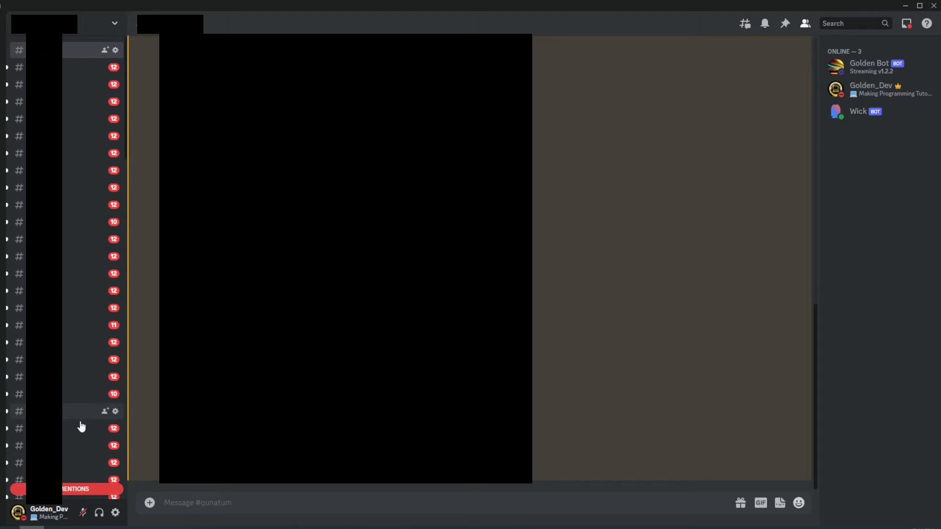
{"action": "mouse_move", "coordinate": [553, 252]}
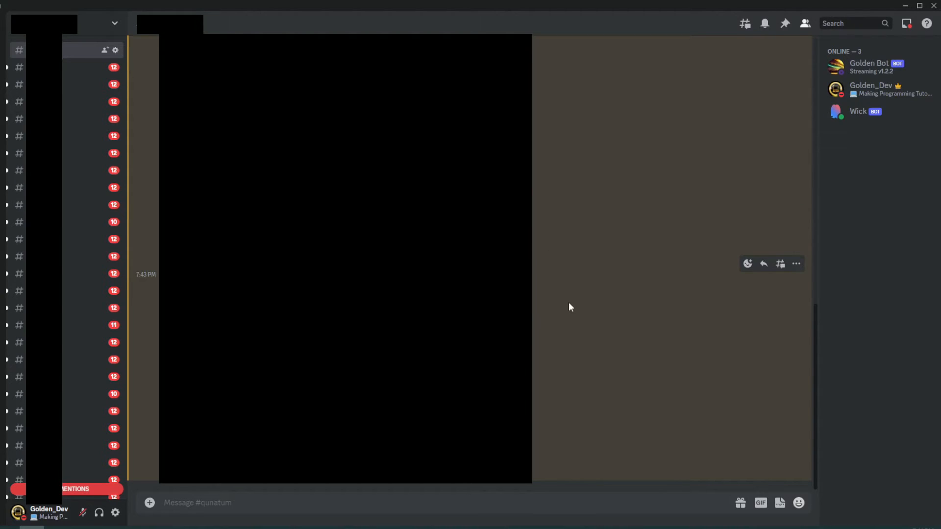
- Run /denukify purge channels with the raider's user ID and a limit of 100
{"action": "type", "text": "/"}
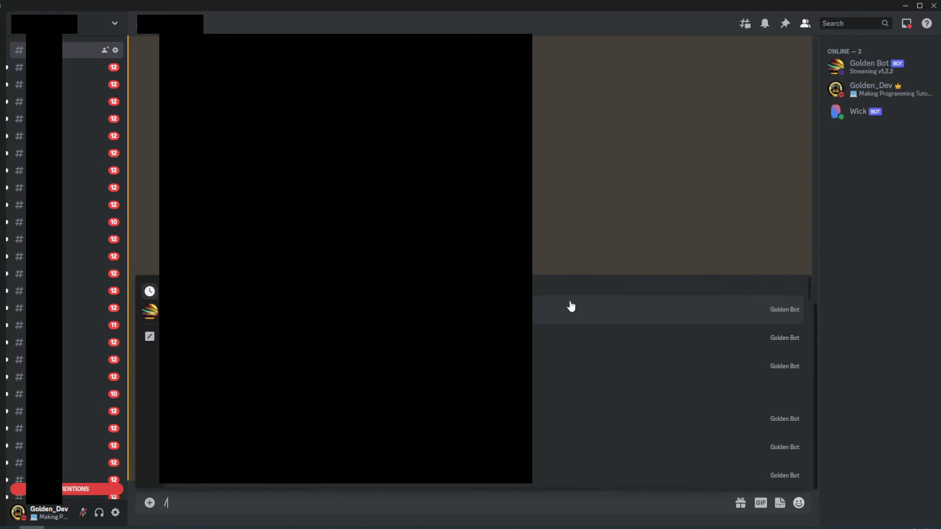
{"action": "type", "text": "denu"}
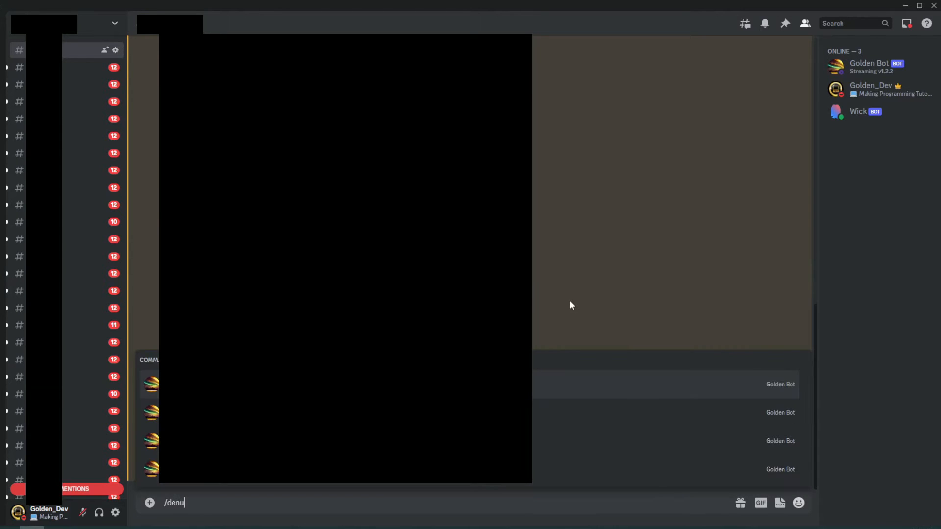
{"action": "type", "text": "k"}
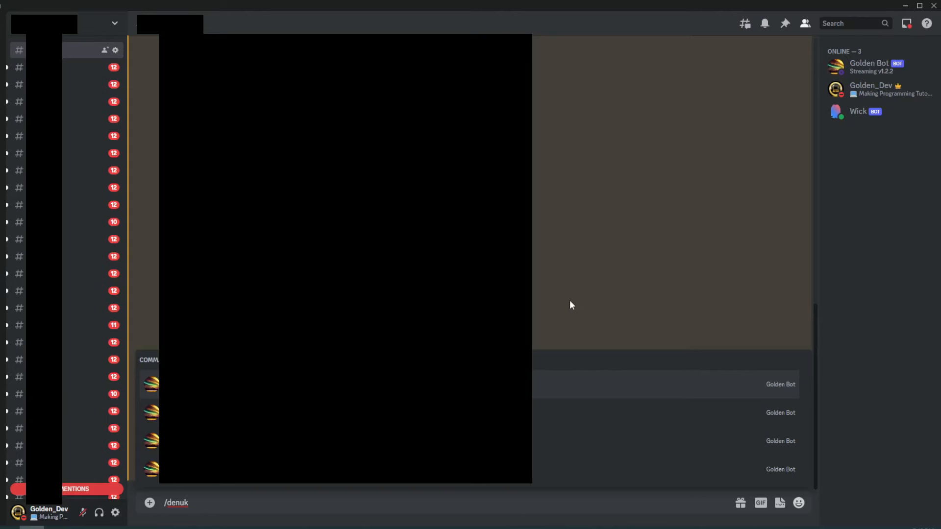
{"action": "left_click", "coordinate": [177, 502]}
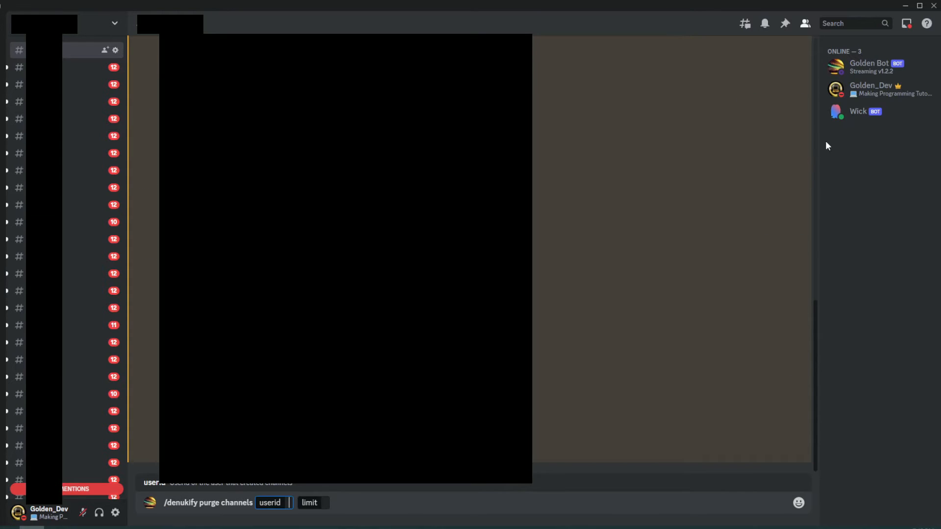
{"action": "mouse_move", "coordinate": [866, 163]}
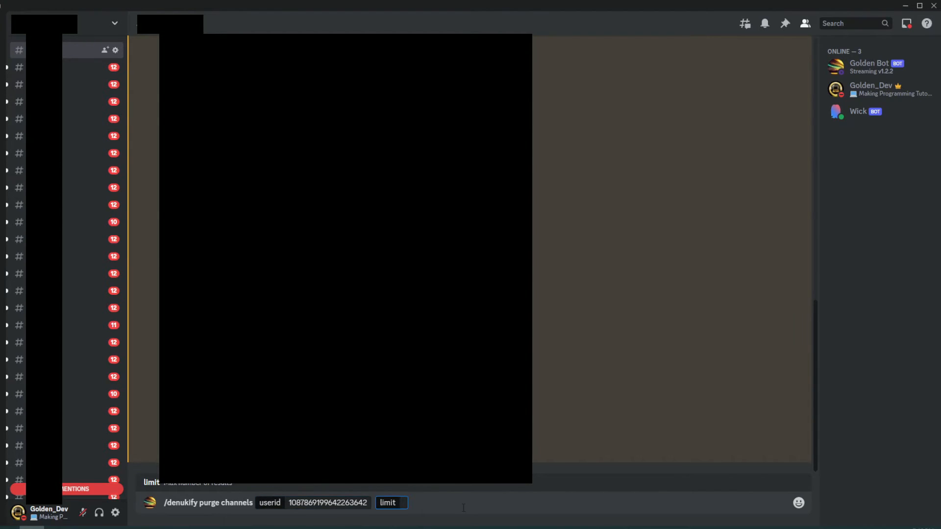
{"action": "type", "text": "100"}
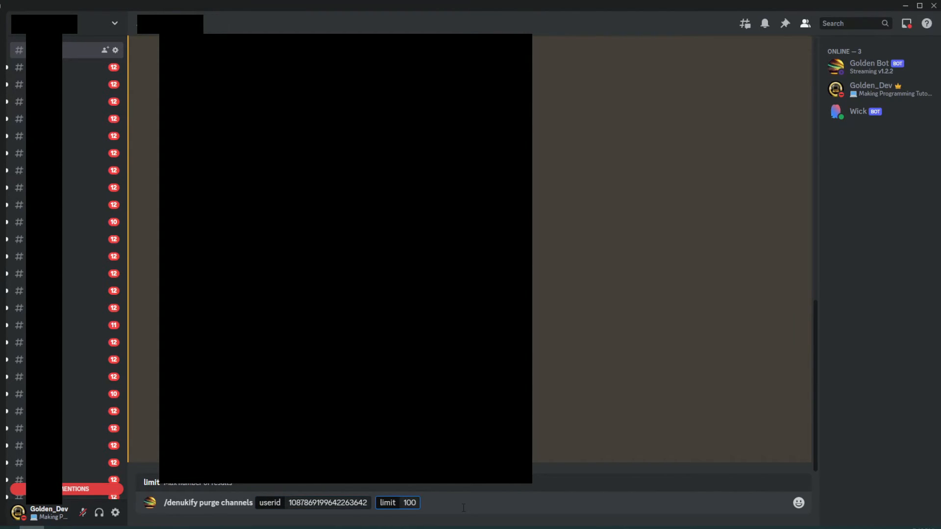
{"action": "type", "text": "12"}
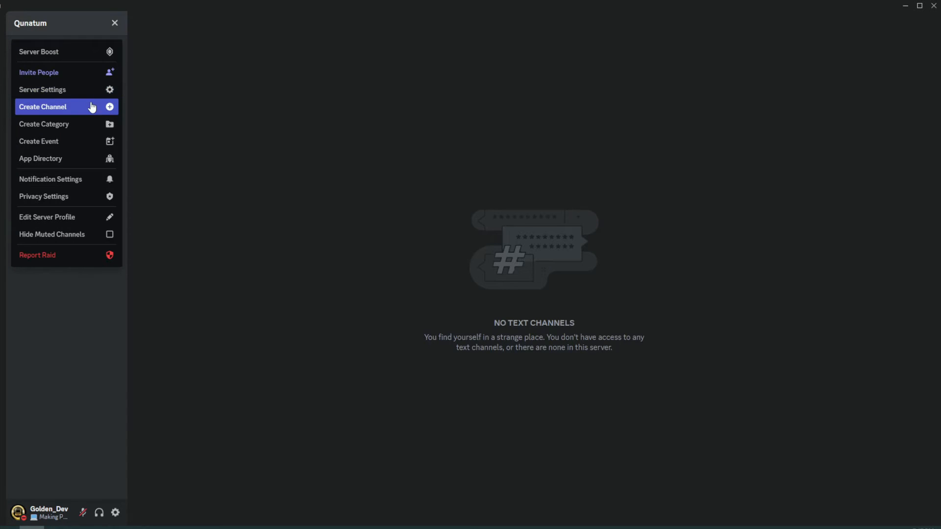
- Create a text channel named 'test' and focus its message box
{"action": "left_click", "coordinate": [42, 107]}
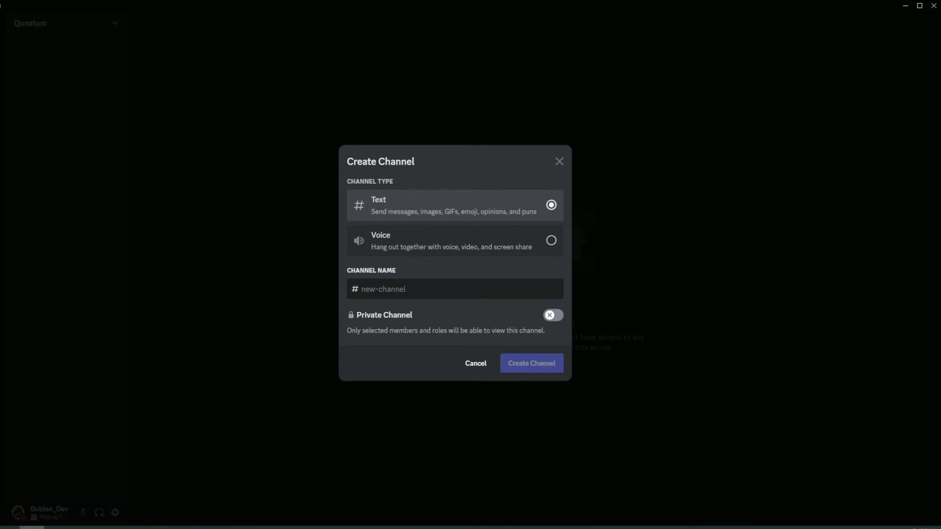
{"action": "left_click", "coordinate": [530, 366]}
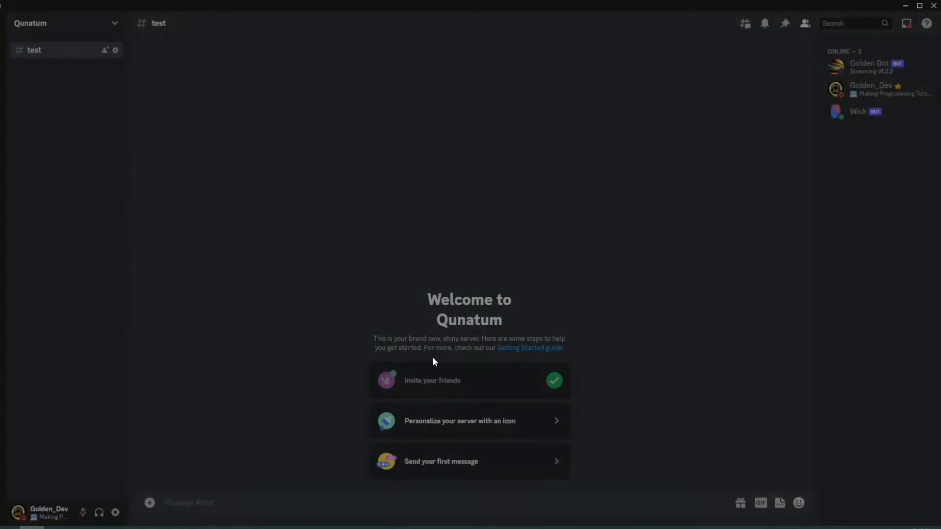
{"action": "left_click", "coordinate": [268, 508]}
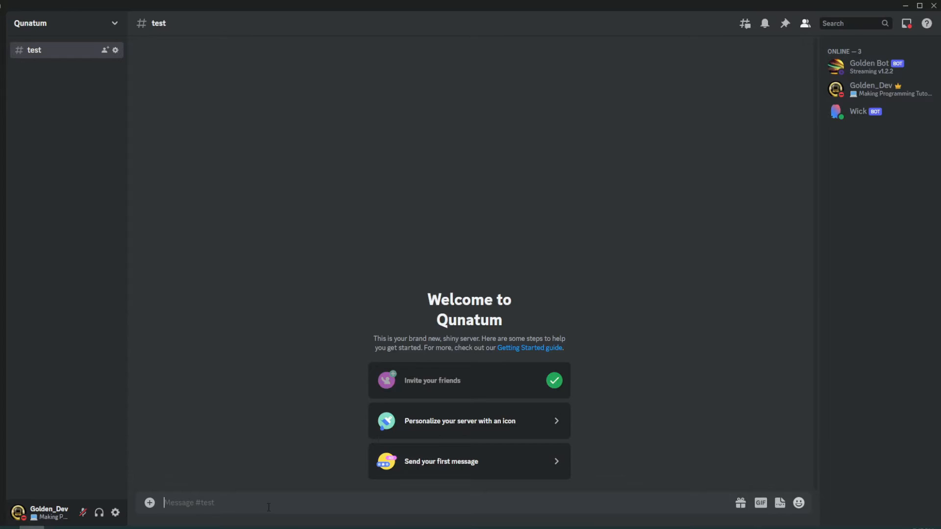
{"action": "type", "text": "/den"}
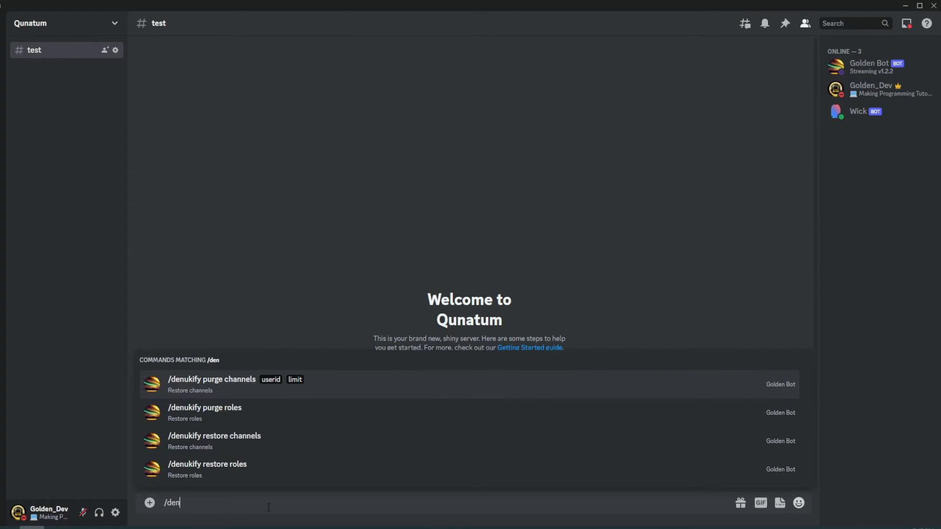
{"action": "type", "text": "ukify"}
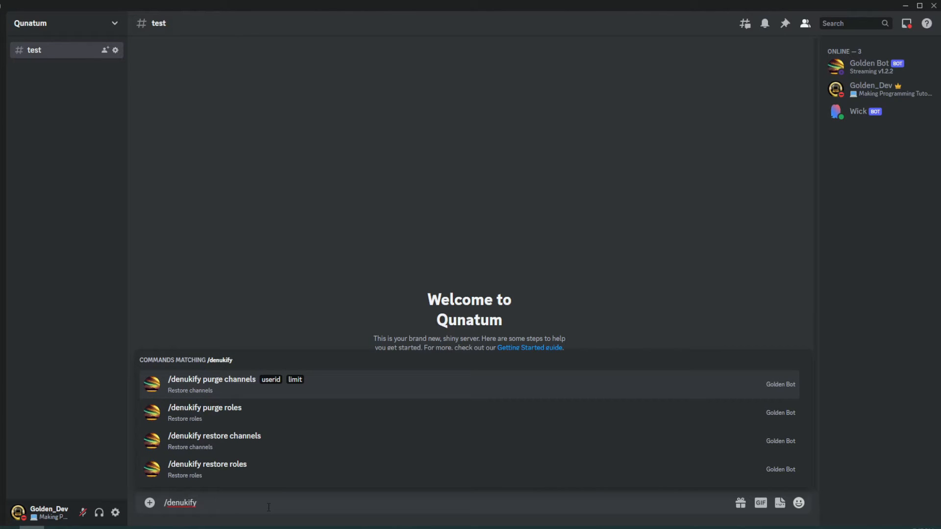
{"action": "left_click", "coordinate": [213, 436]}
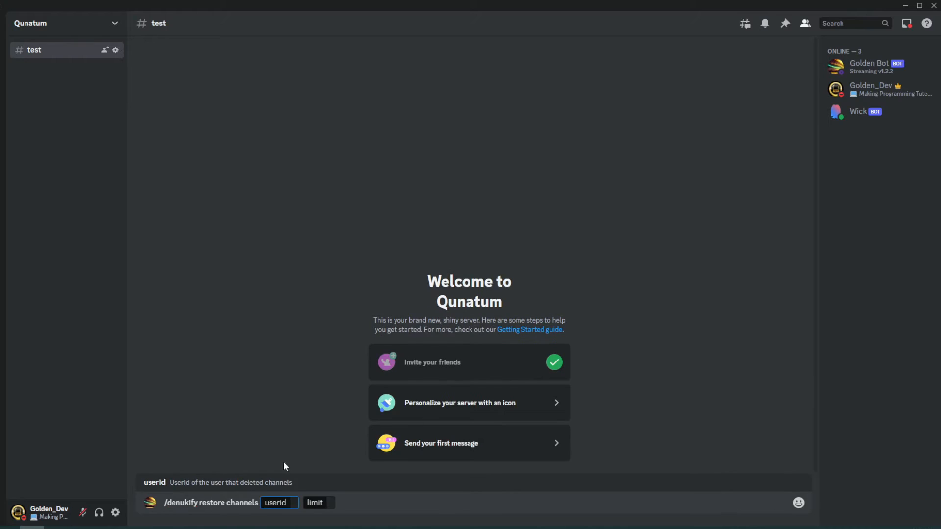
{"action": "type", "text": "1087869199642263642"}
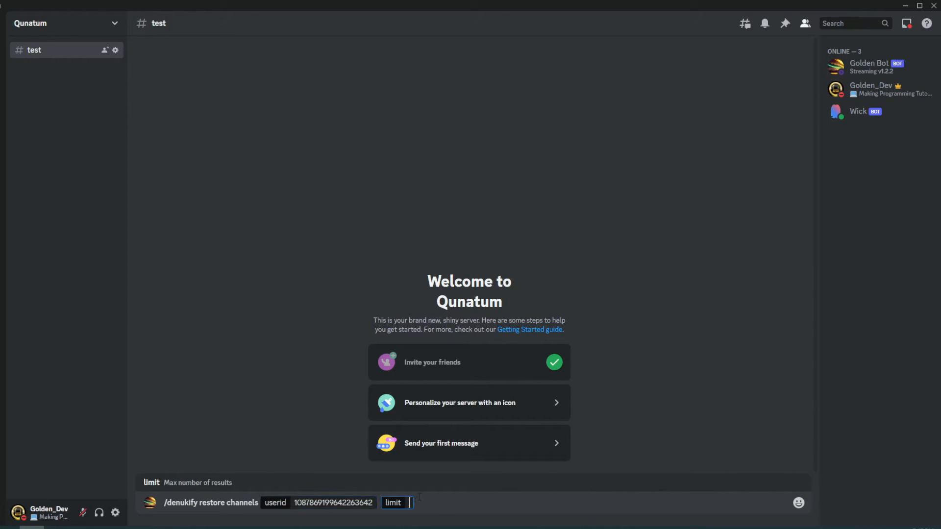
{"action": "type", "text": "100"}
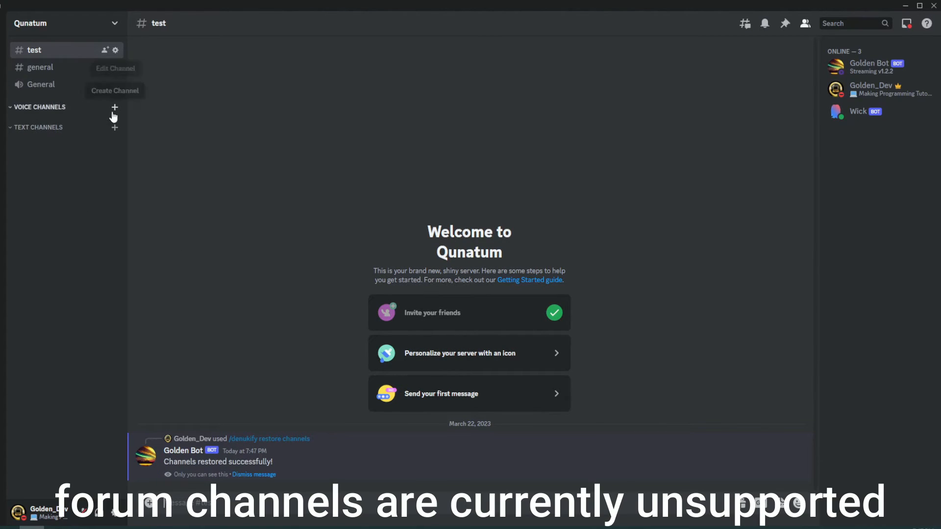
{"action": "mouse_move", "coordinate": [58, 197]}
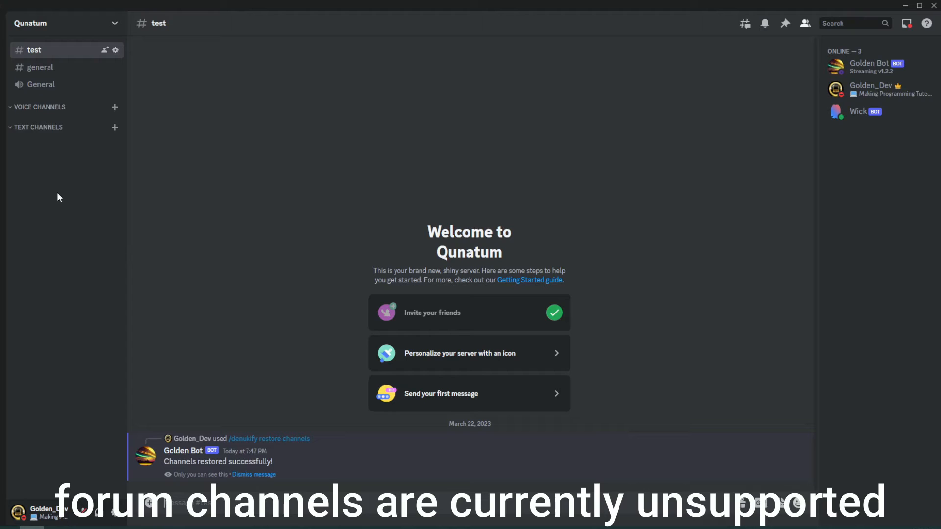
{"action": "mouse_move", "coordinate": [75, 171]}
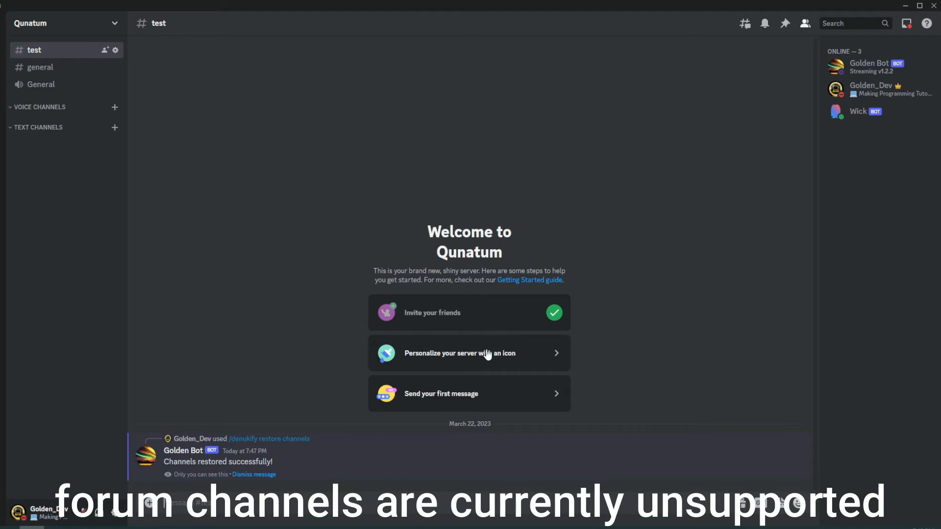
{"action": "mouse_move", "coordinate": [661, 209]}
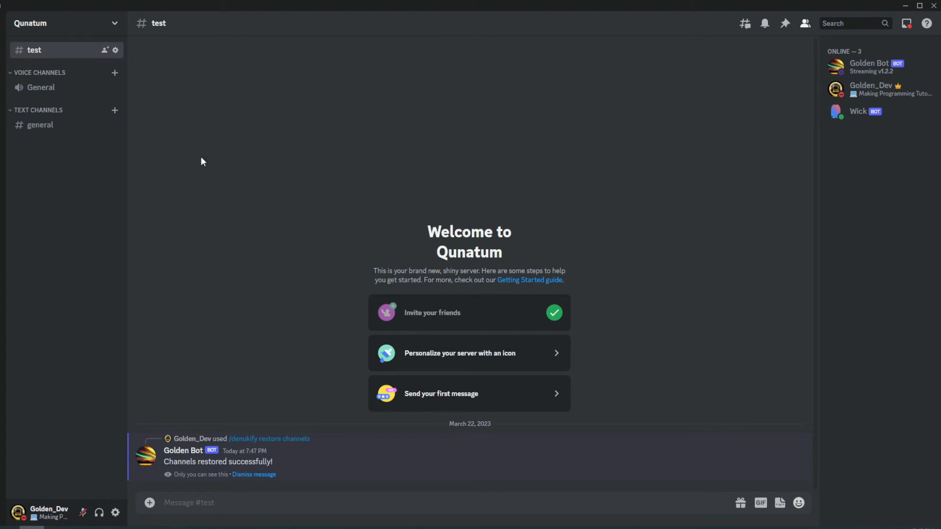
{"action": "mouse_move", "coordinate": [240, 173]}
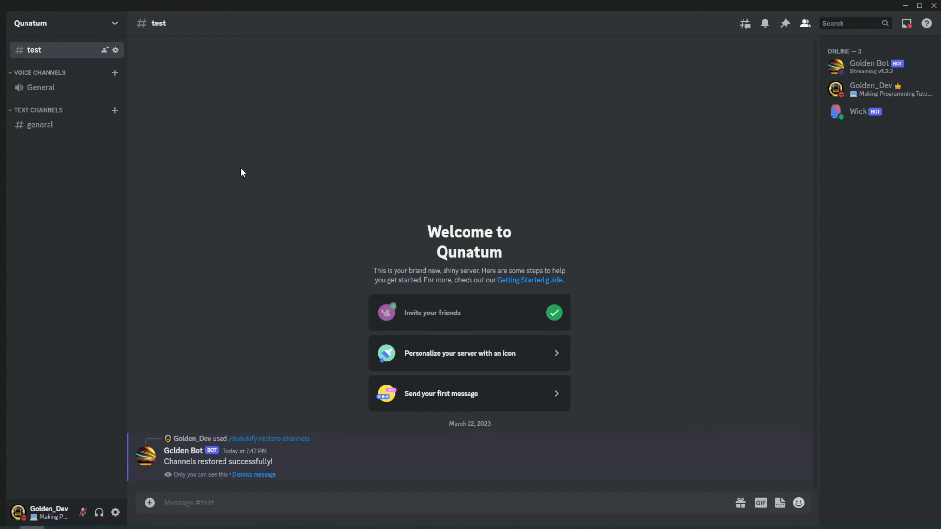
{"action": "mouse_move", "coordinate": [70, 151]}
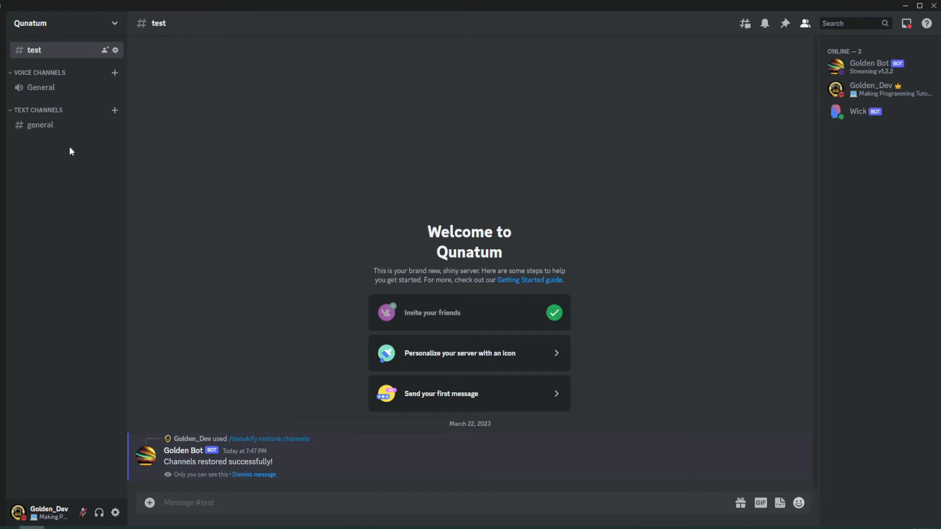
{"action": "mouse_move", "coordinate": [175, 490]}
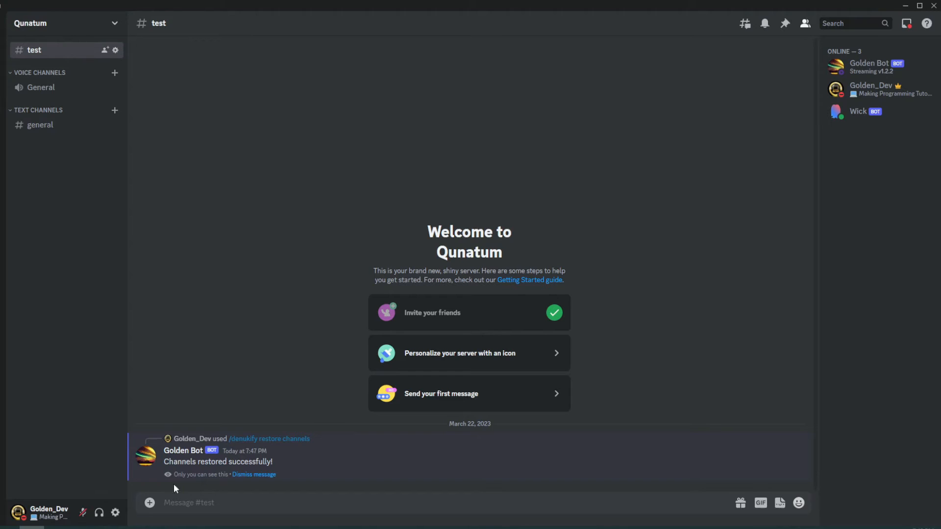
{"action": "mouse_move", "coordinate": [233, 355]}
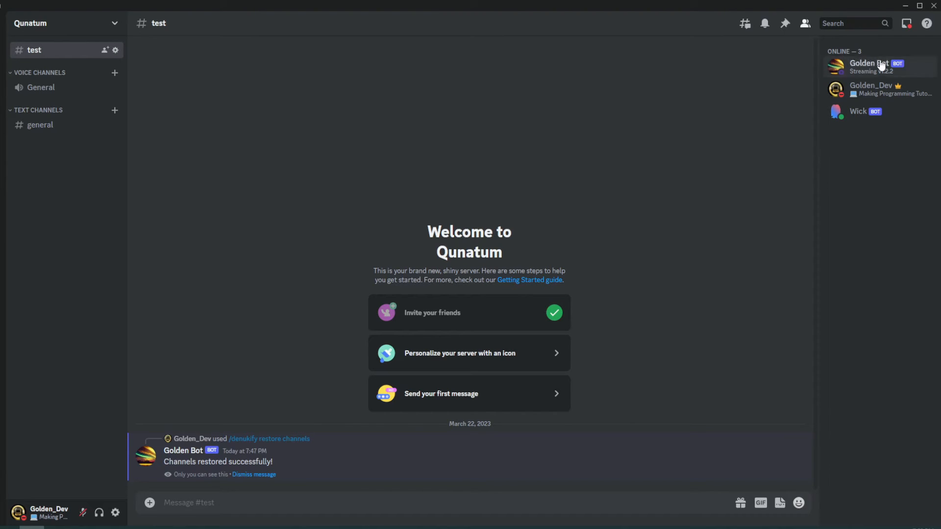
{"action": "mouse_move", "coordinate": [620, 242]}
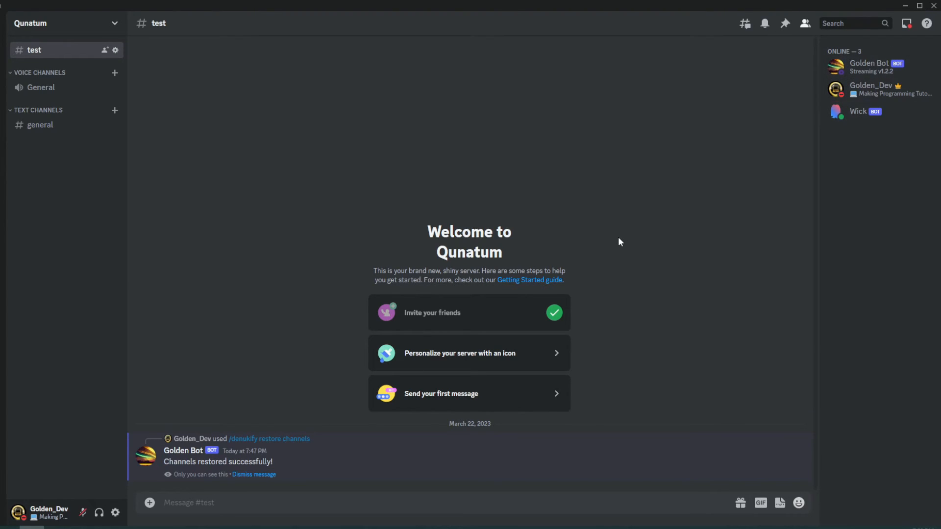
{"action": "mouse_move", "coordinate": [623, 246]}
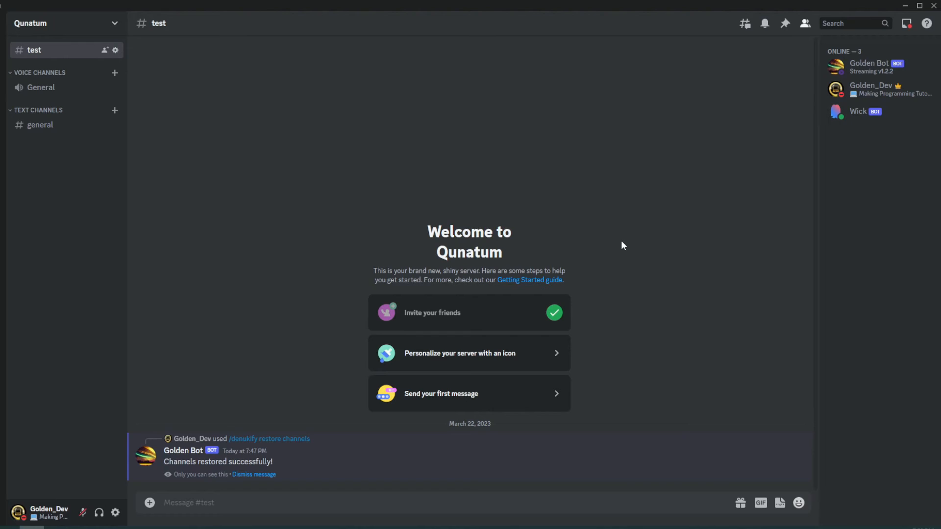
{"action": "mouse_move", "coordinate": [720, 185]}
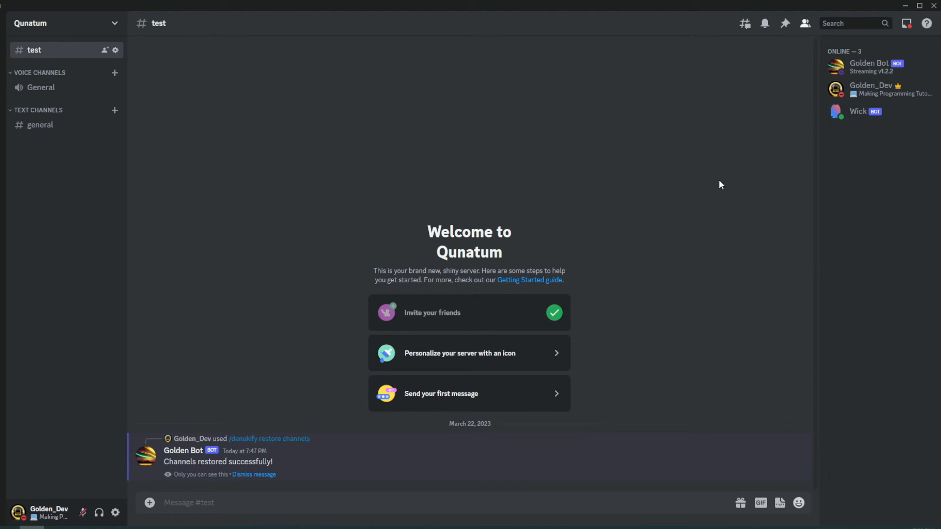
{"action": "left_click", "coordinate": [869, 64]}
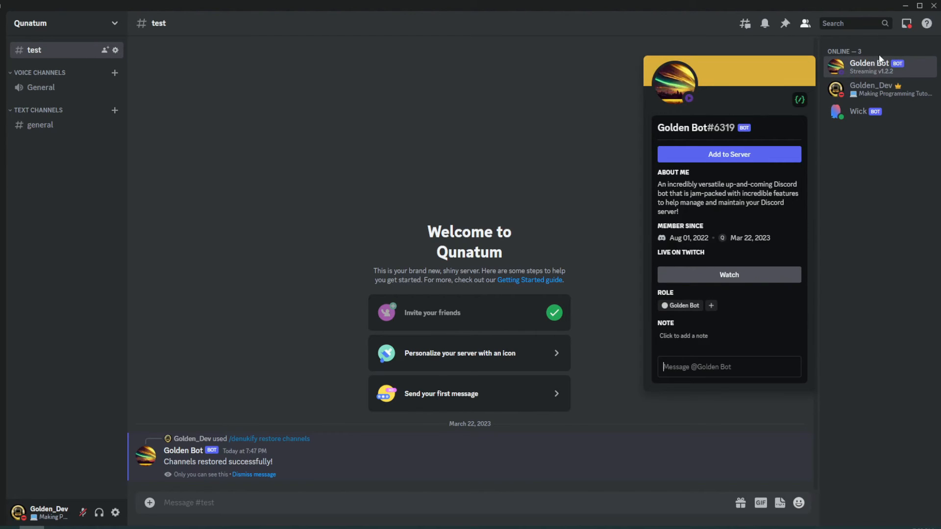
{"action": "left_click", "coordinate": [878, 66]}
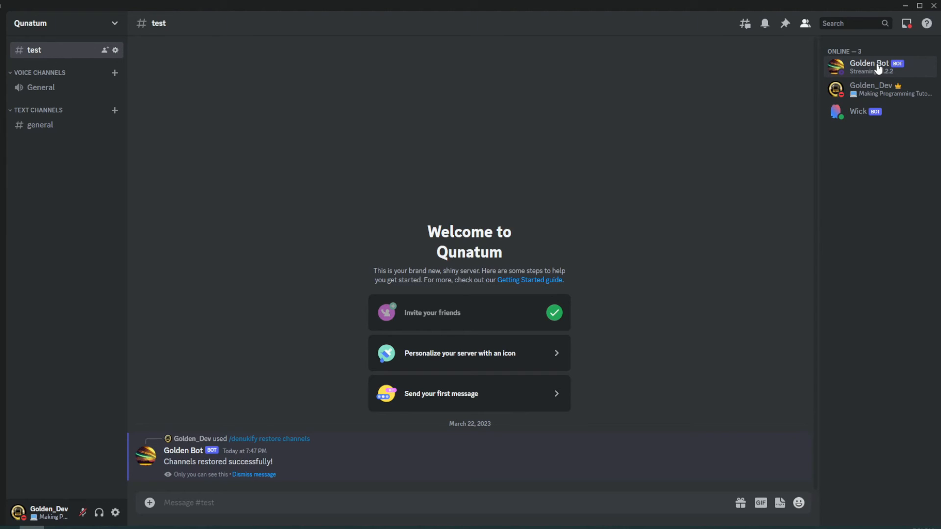
{"action": "mouse_move", "coordinate": [254, 5]}
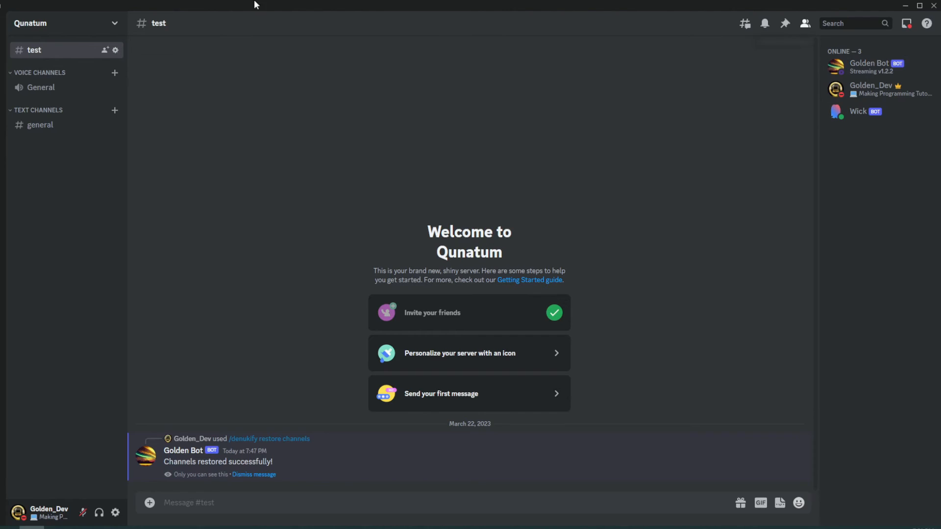
{"action": "mouse_move", "coordinate": [234, 32]}
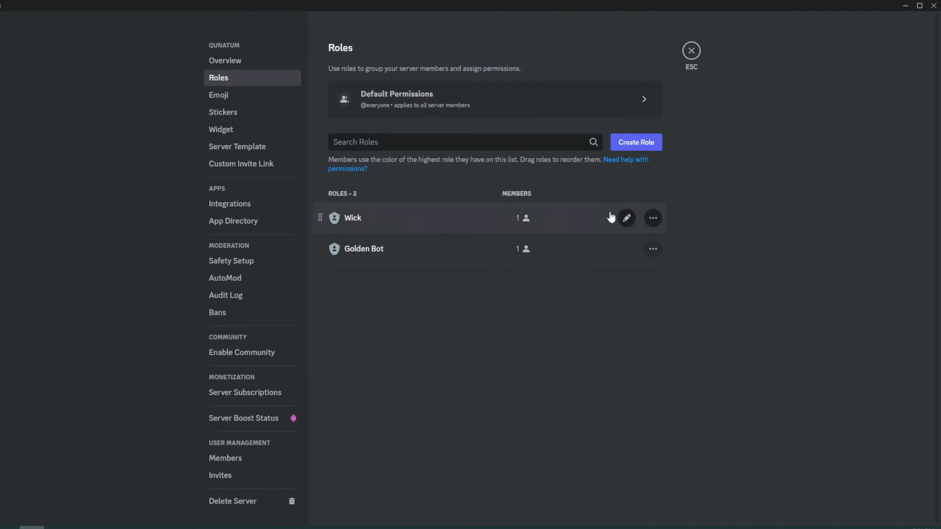
- Create a new role named 'member', then check server settings and close them
{"action": "left_click", "coordinate": [635, 142]}
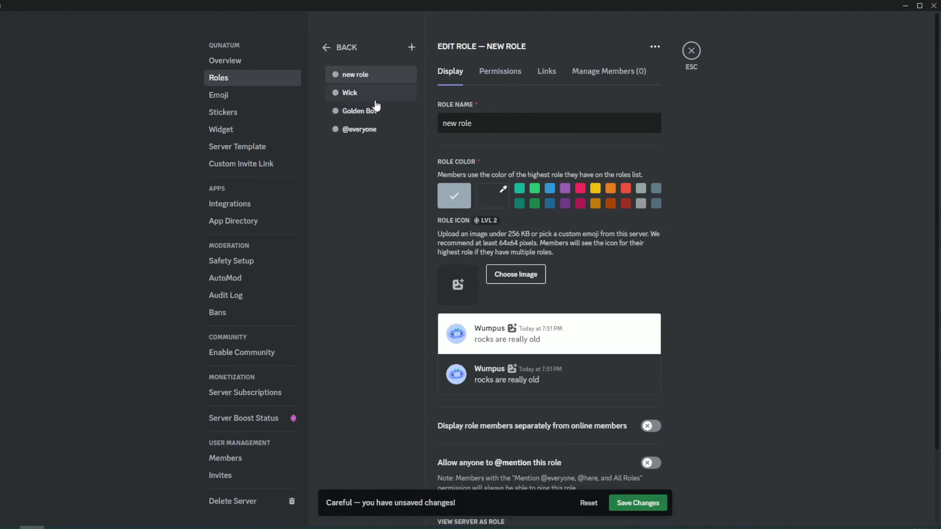
{"action": "left_click", "coordinate": [350, 110]}
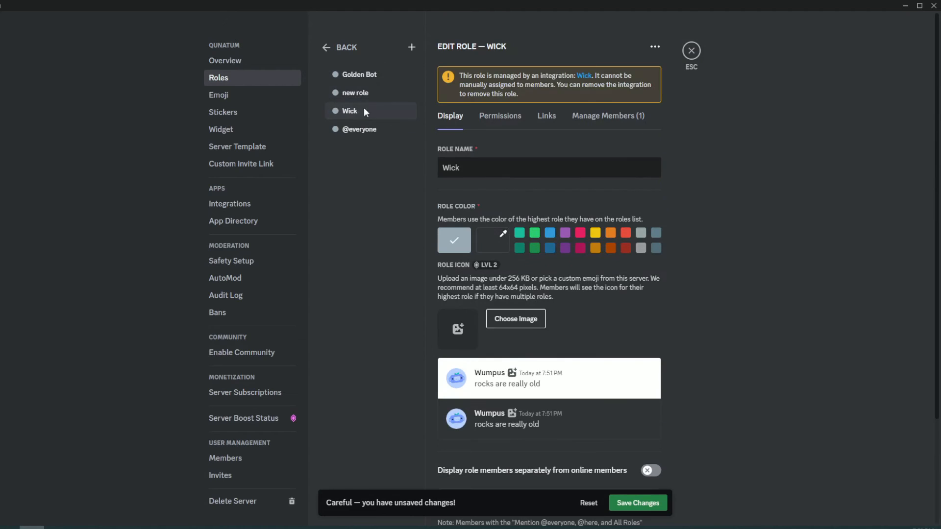
{"action": "mouse_move", "coordinate": [404, 108]}
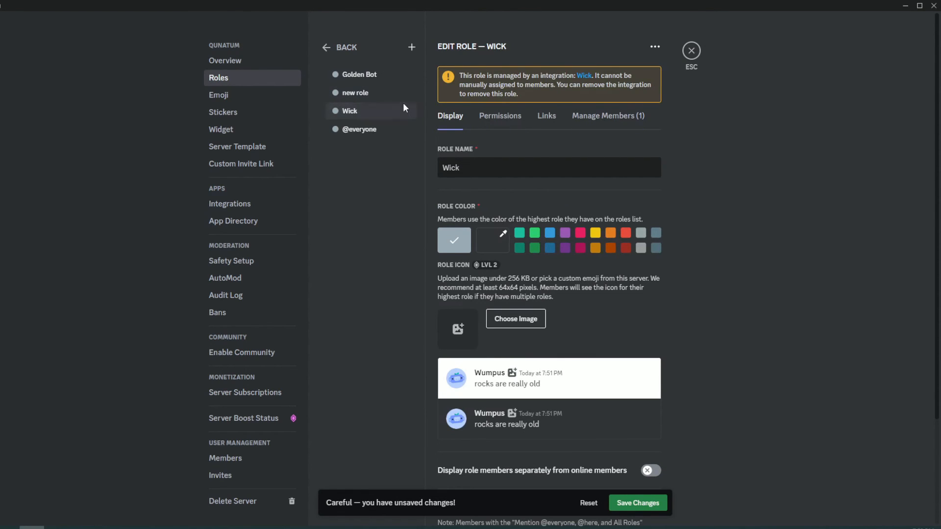
{"action": "left_click", "coordinate": [356, 92]}
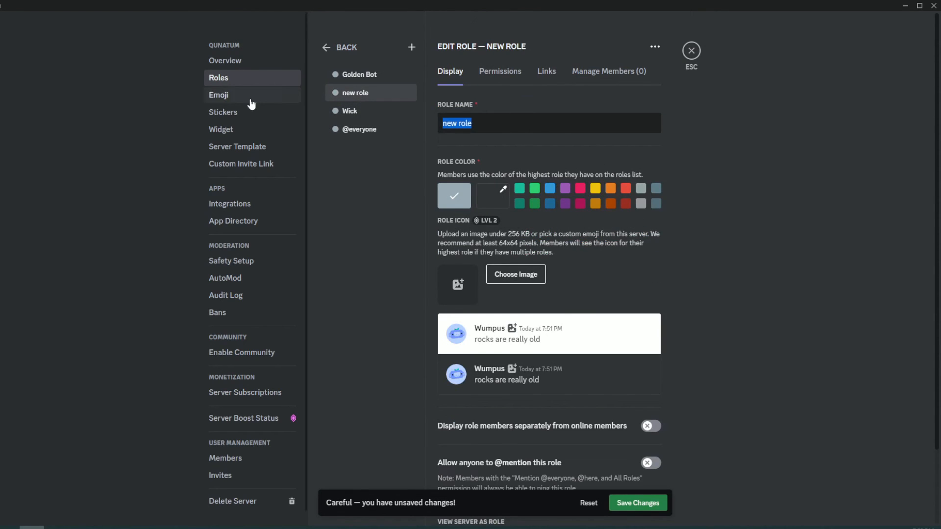
{"action": "type", "text": "member"}
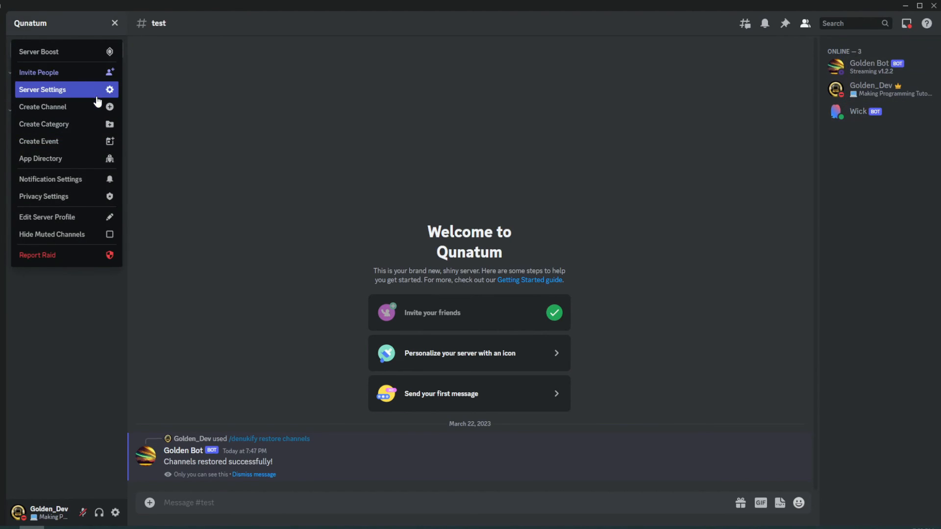
{"action": "left_click", "coordinate": [42, 89]}
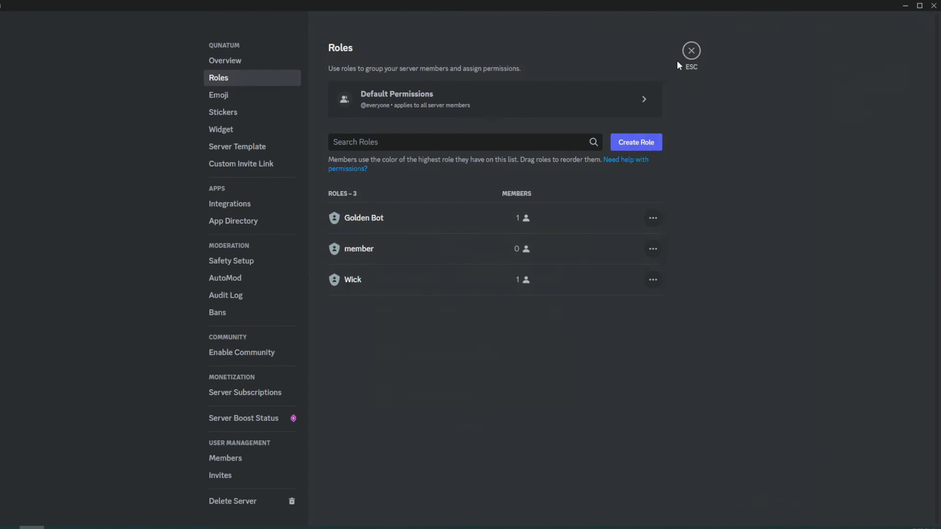
{"action": "left_click", "coordinate": [690, 50]}
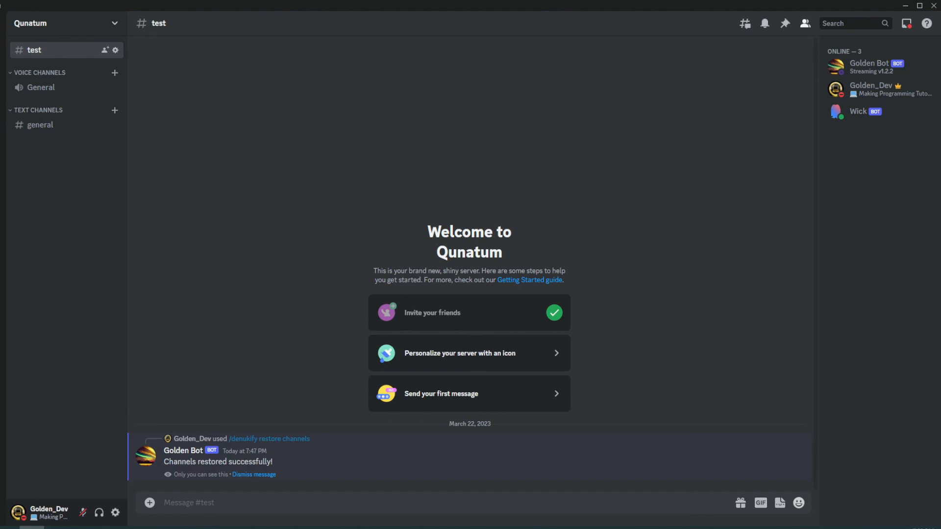
{"action": "mouse_move", "coordinate": [833, 104]}
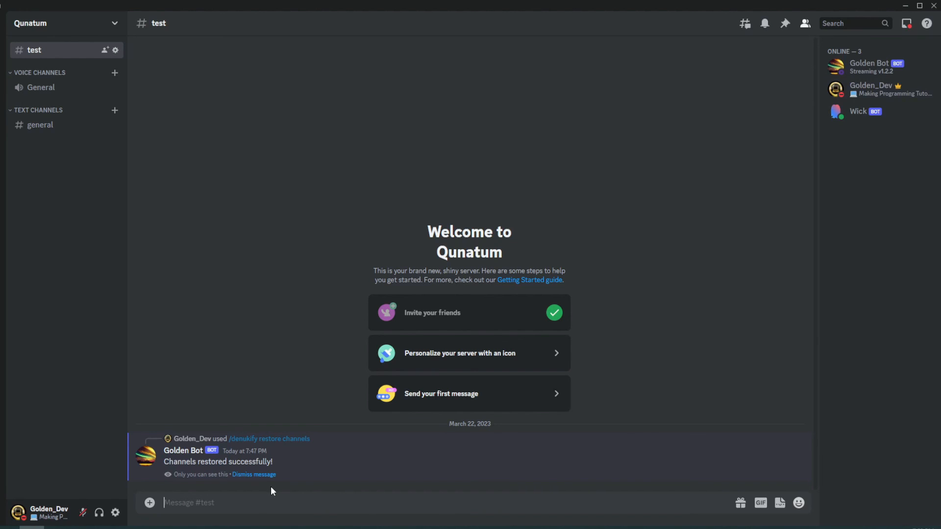
{"action": "mouse_move", "coordinate": [268, 492]}
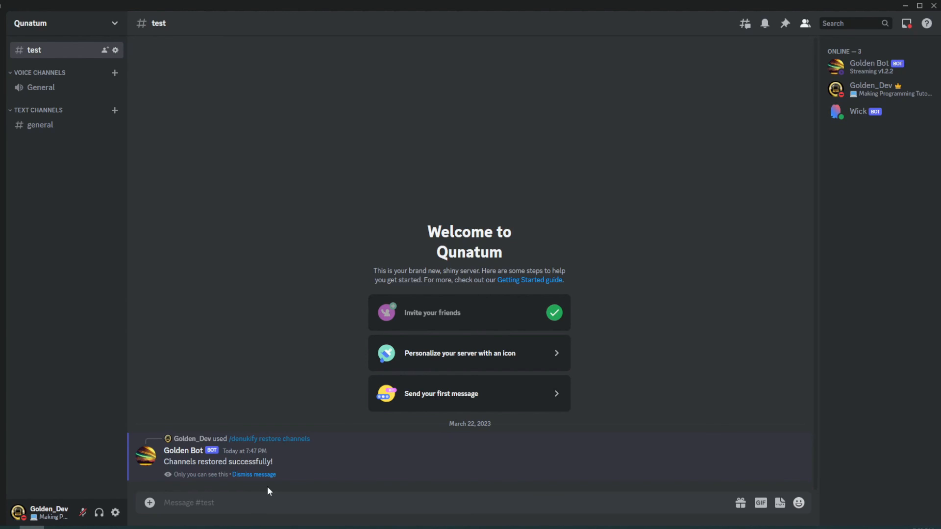
- Attempt /denukify restore roles and let the confirmation button time out
{"action": "left_click", "coordinate": [189, 503]}
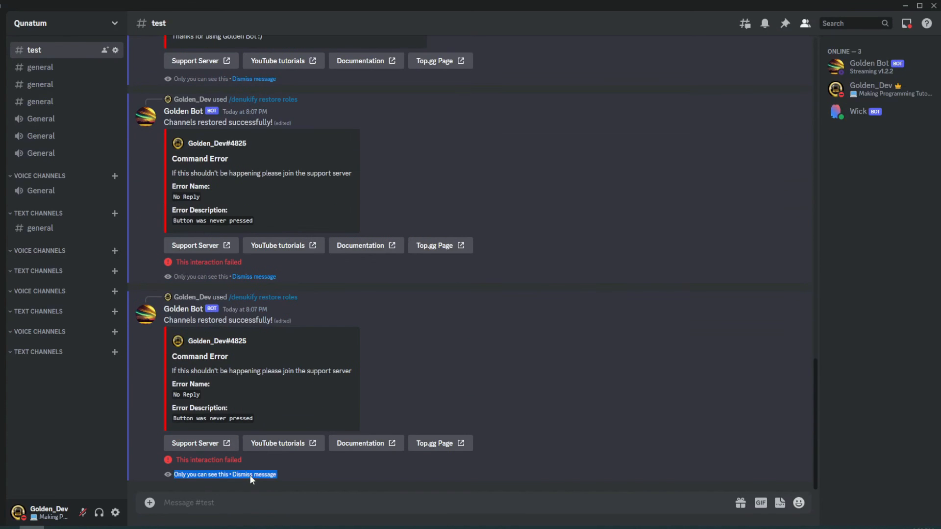
- Purge channels via /denukify with limit 100, confirm, and begin a purge roles command
{"action": "left_click", "coordinate": [254, 474]}
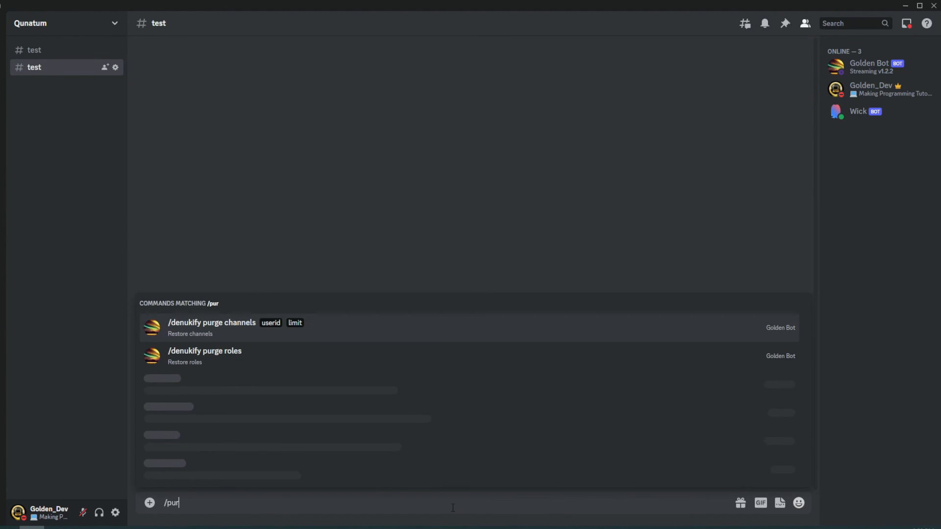
{"action": "left_click", "coordinate": [211, 327]}
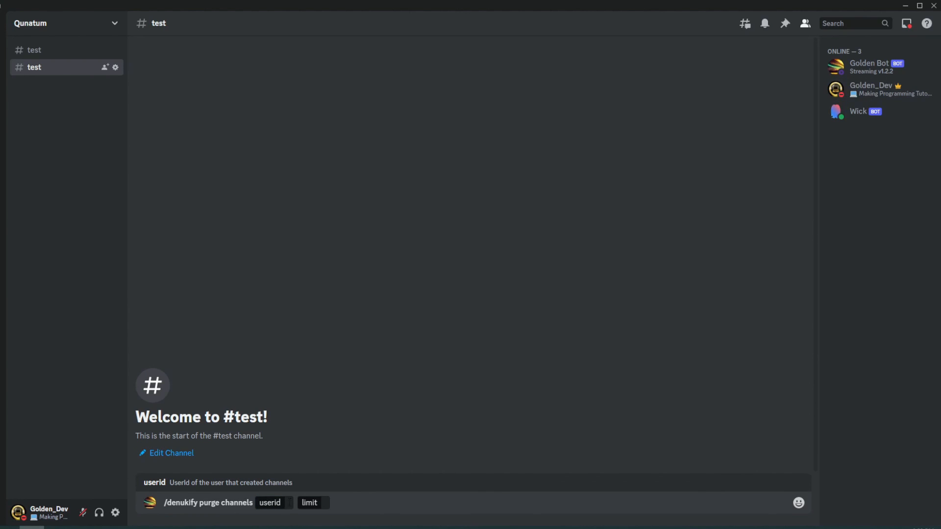
{"action": "type", "text": "100"}
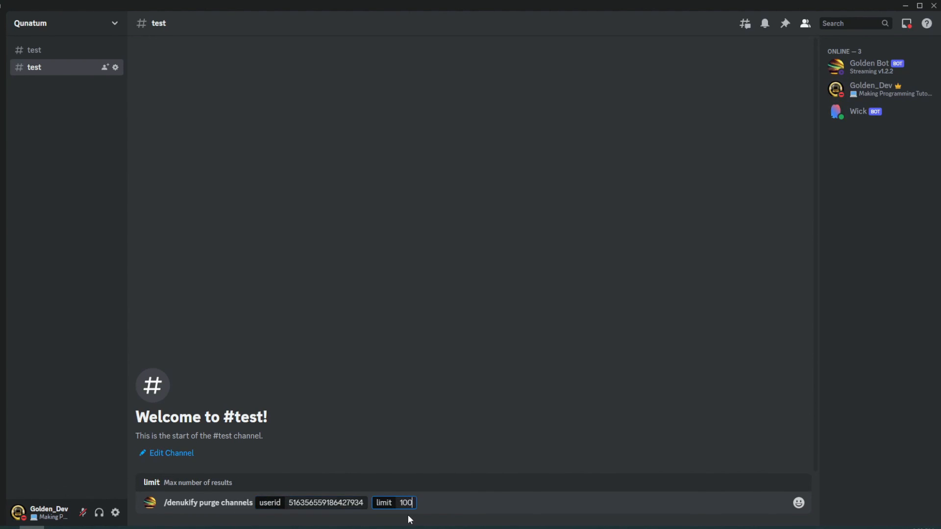
{"action": "key", "text": "enter"}
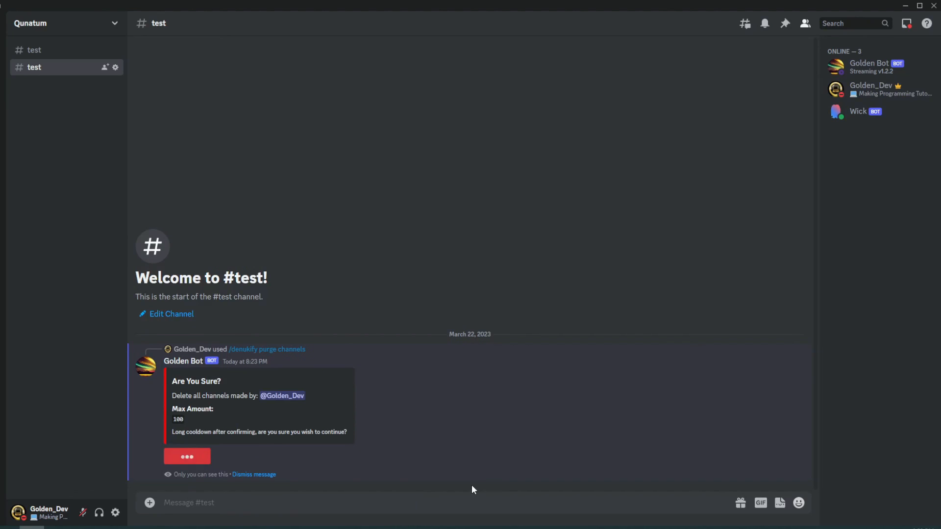
{"action": "left_click", "coordinate": [186, 457]}
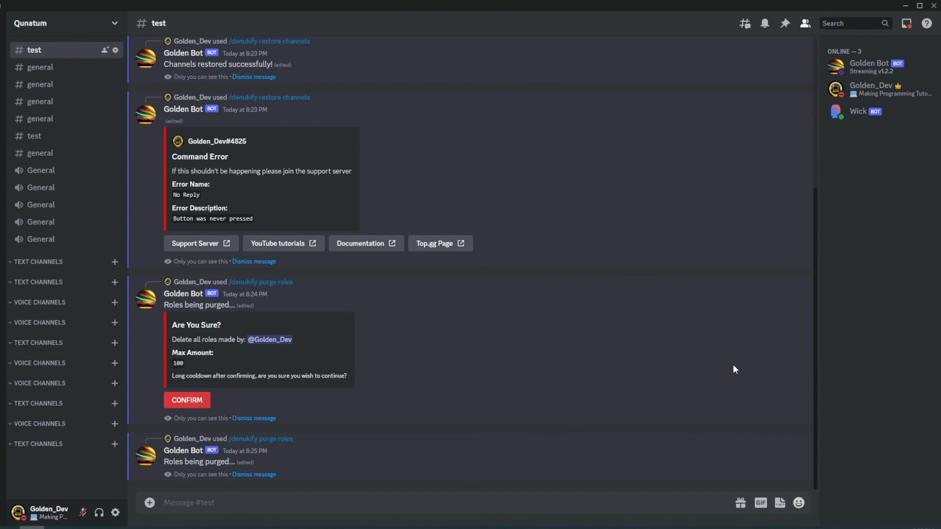
{"action": "type", "text": "/denu"}
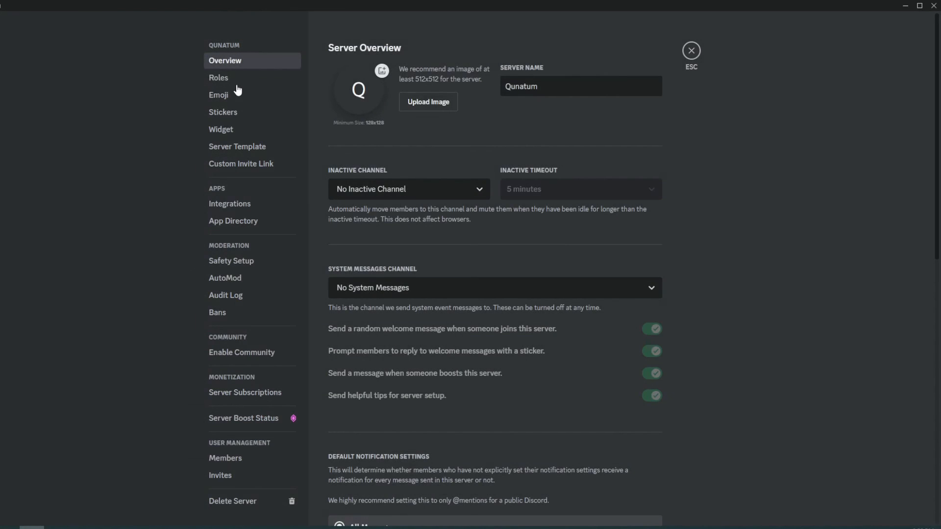
- Scroll the Roles list showing member and many 'new role' entries, then close settings
{"action": "left_click", "coordinate": [219, 78]}
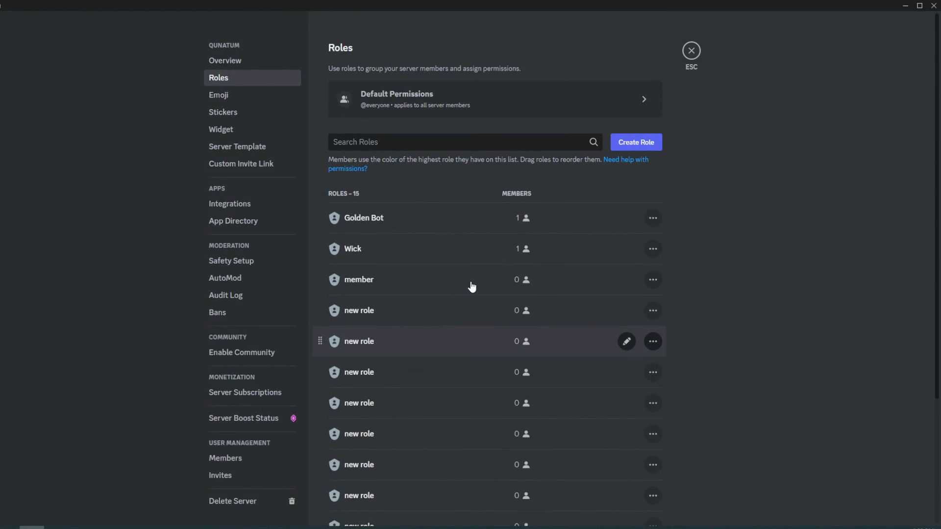
{"action": "scroll", "scroll_direction": "down", "scroll_amount": 3}
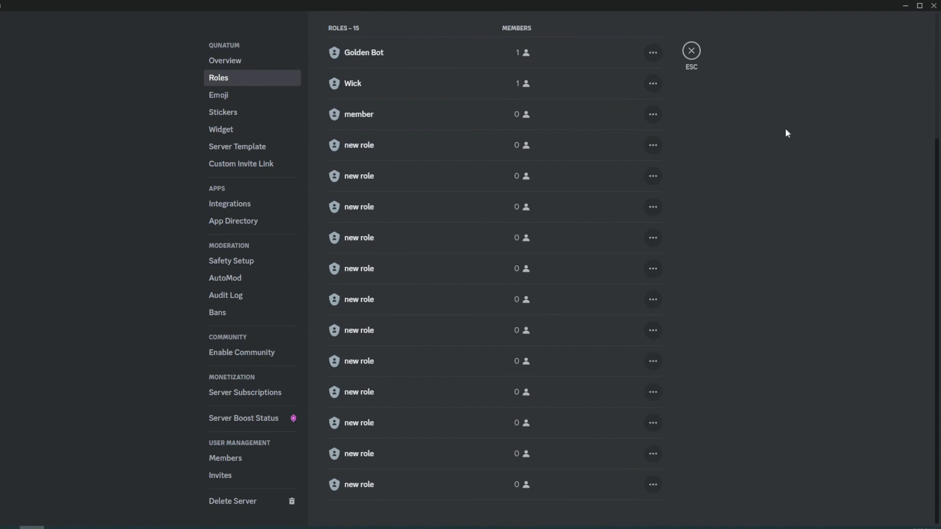
{"action": "left_click", "coordinate": [690, 50]}
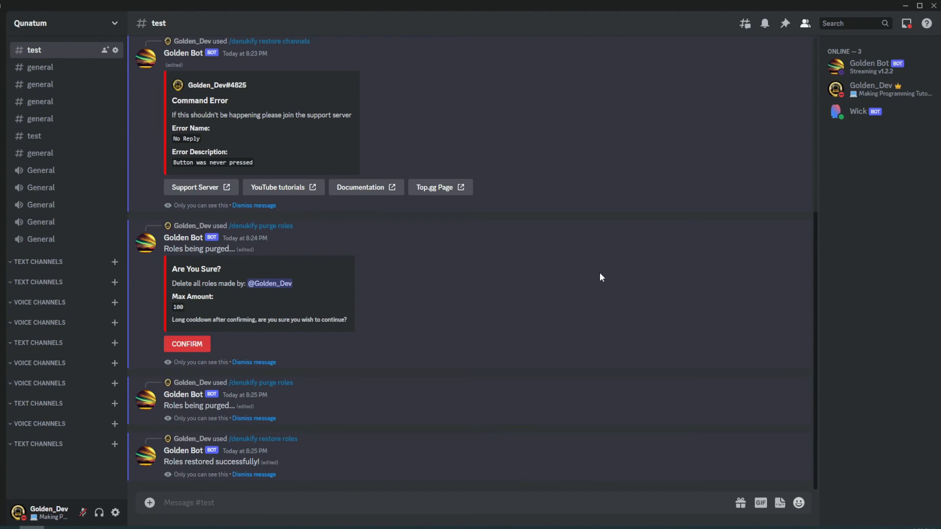
{"action": "mouse_move", "coordinate": [334, 264]}
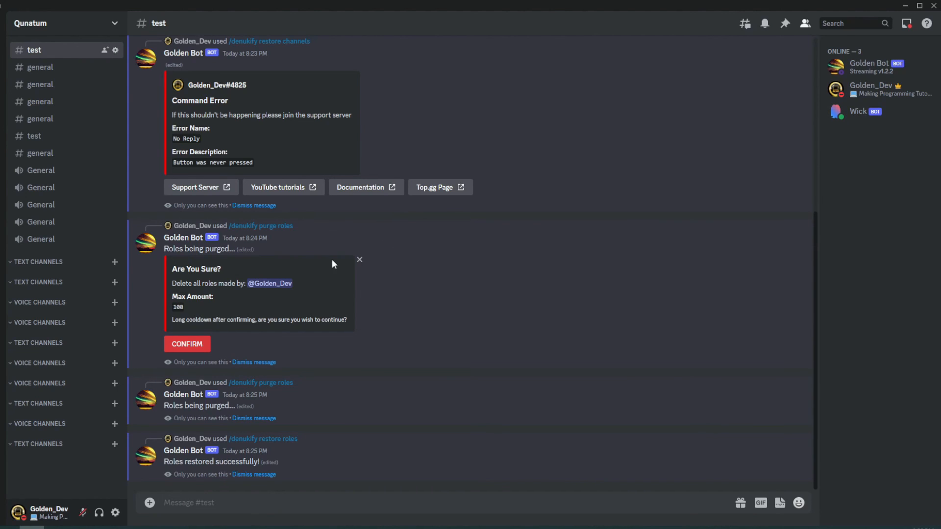